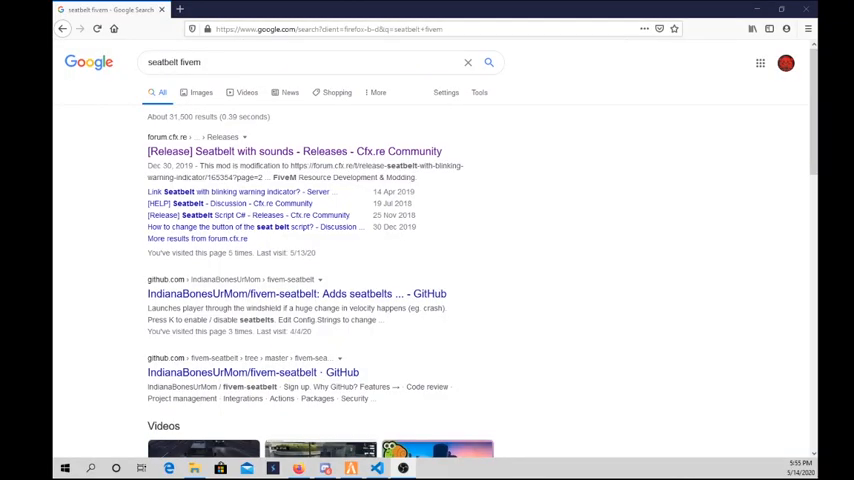
{"action": "mouse_move", "coordinate": [237, 8]}
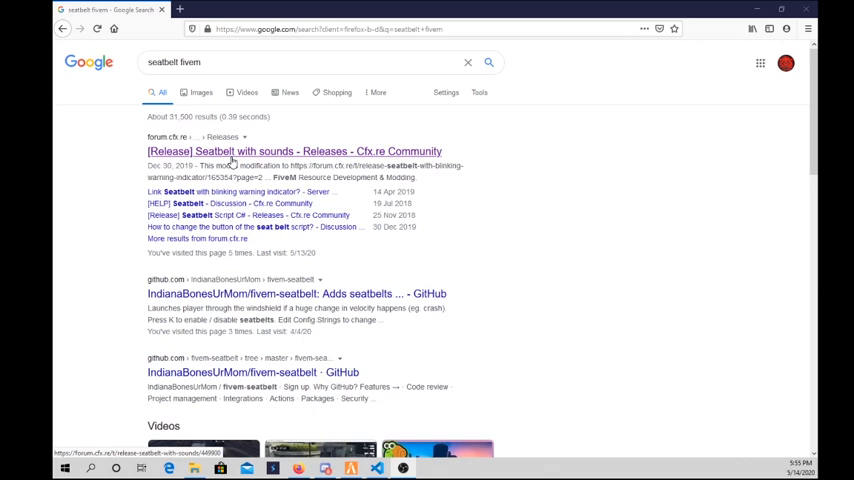
Open the Seatbelt with sounds release post and mark the three bus pictures in hCaptcha.
{"action": "left_click", "coordinate": [294, 151]}
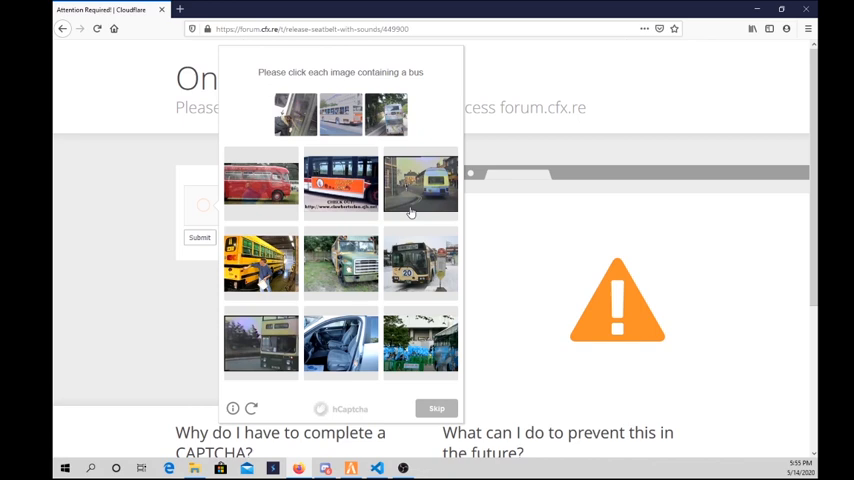
{"action": "left_click", "coordinate": [420, 183]}
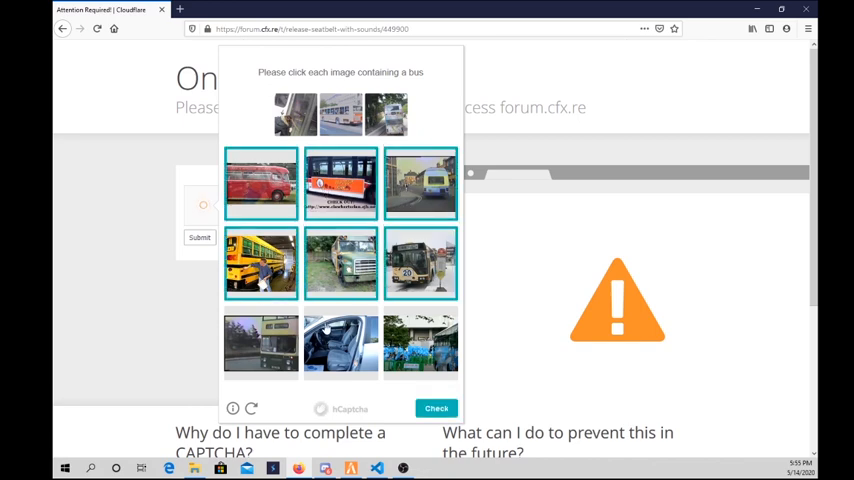
{"action": "left_click", "coordinate": [260, 344]}
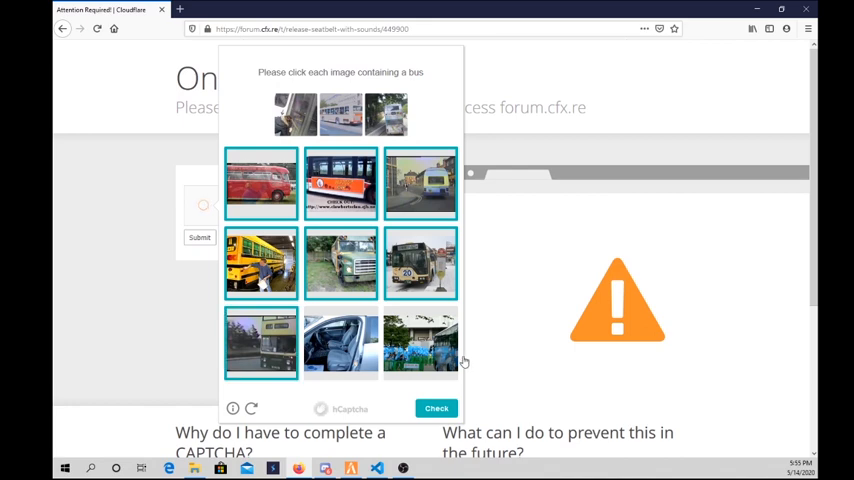
{"action": "left_click", "coordinate": [437, 408]}
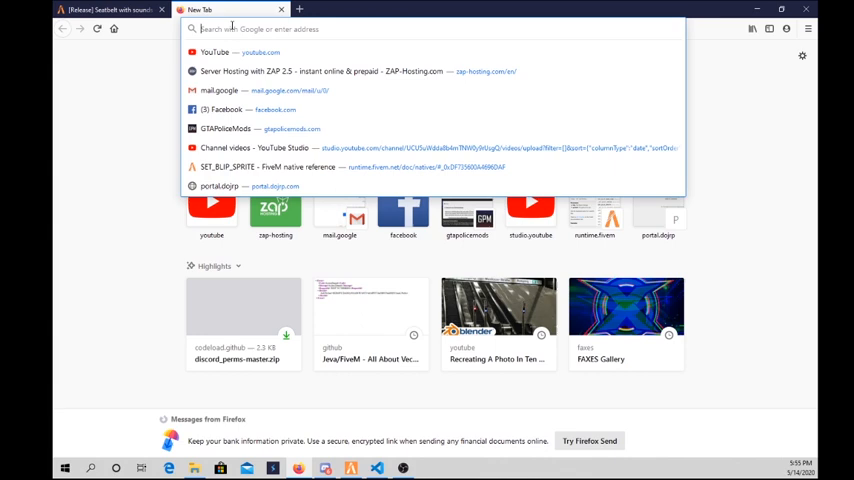
Return to the '[Release] Seatbelt with sounds' post tab on the Cfx.re forum.
{"action": "left_click", "coordinate": [110, 9]}
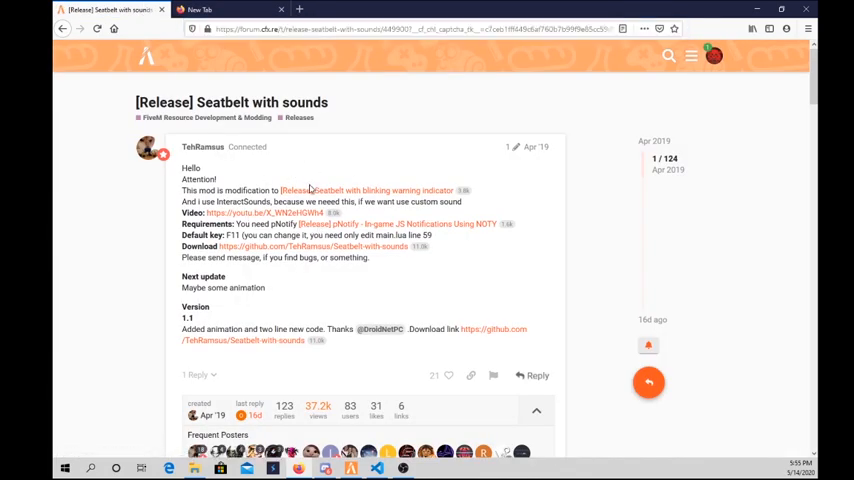
{"action": "mouse_move", "coordinate": [258, 213]}
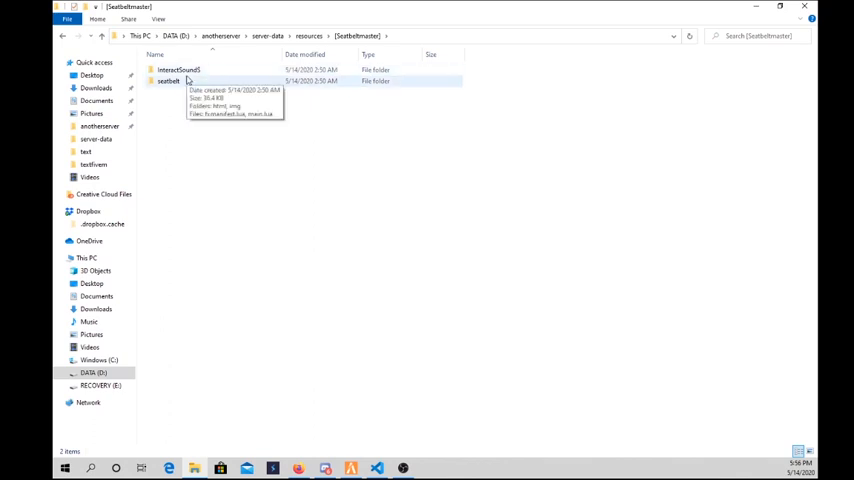
Browse InteractSound's client\html\sounds folder and select unbuckle.ogg.
{"action": "double_click", "coordinate": [179, 69]}
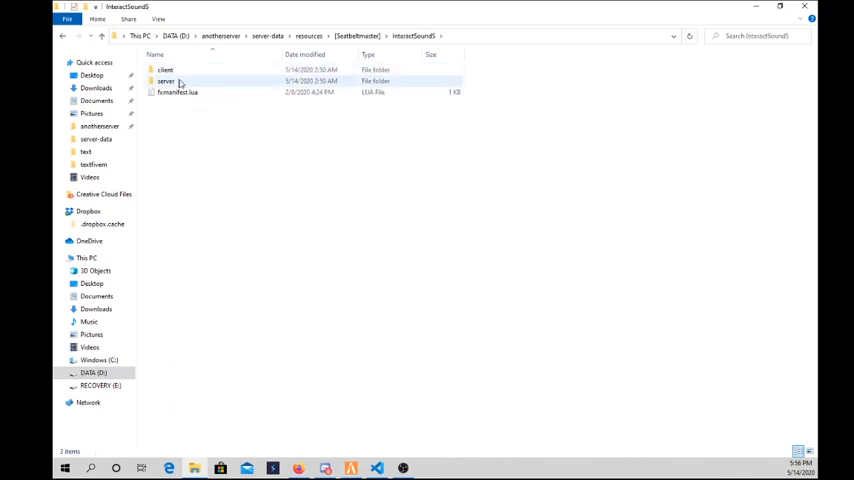
{"action": "double_click", "coordinate": [165, 70]}
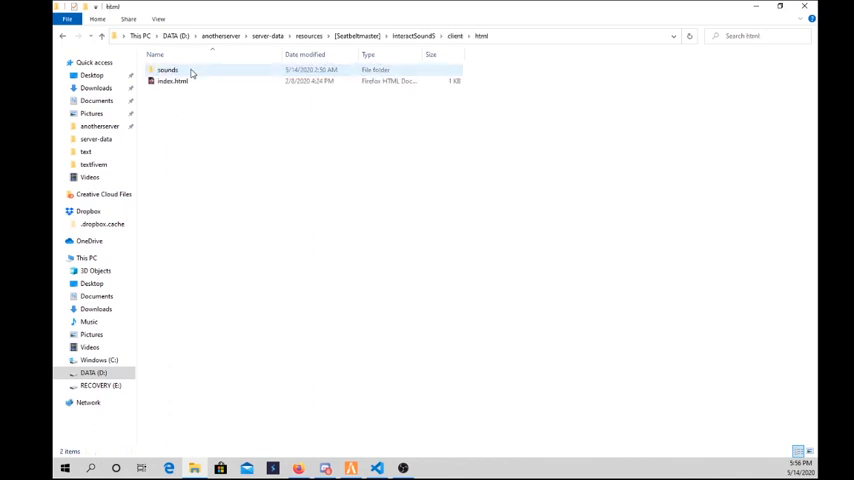
{"action": "double_click", "coordinate": [167, 70]}
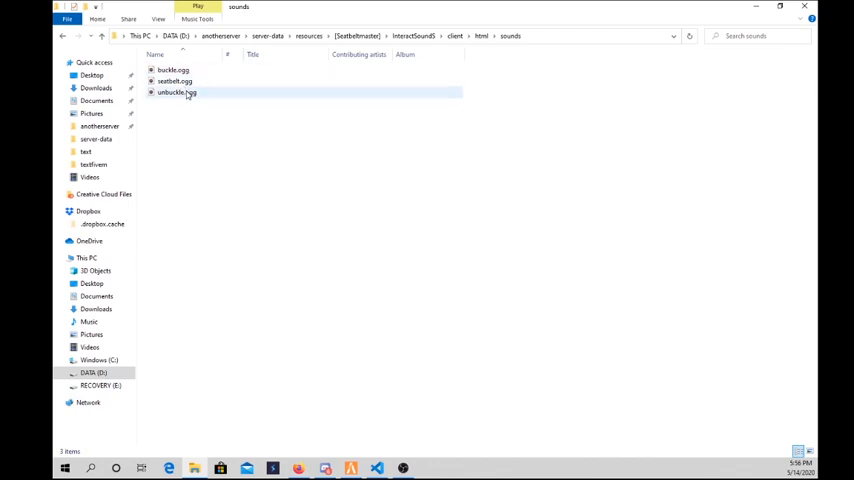
{"action": "left_click", "coordinate": [175, 81]}
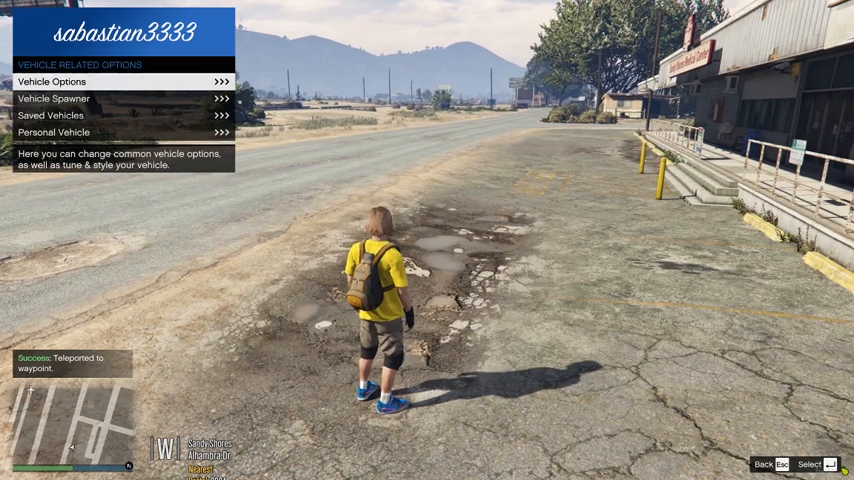
Join the local FiveM server and teleport to the Sandy Shores waypoint.
{"action": "left_click", "coordinate": [54, 98]}
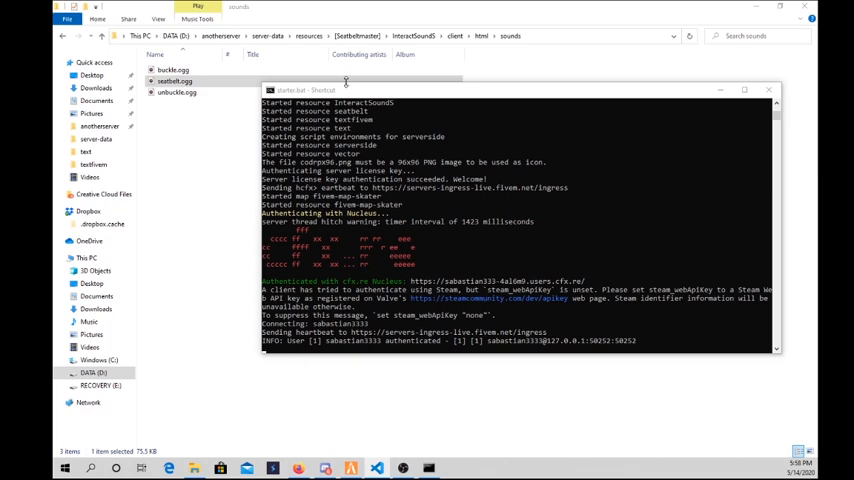
{"action": "mouse_move", "coordinate": [699, 90]}
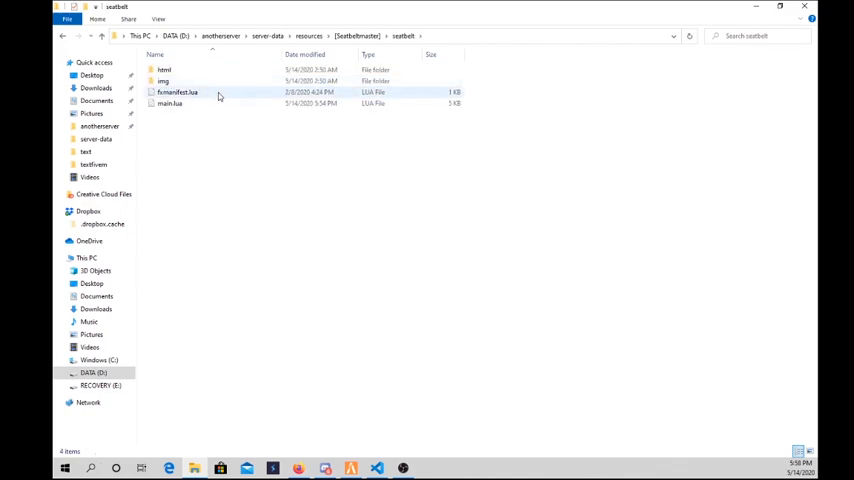
Open resources\[Seatbeltmaster]\seatbelt\main.lua in Visual Studio Code.
{"action": "left_click", "coordinate": [169, 103]}
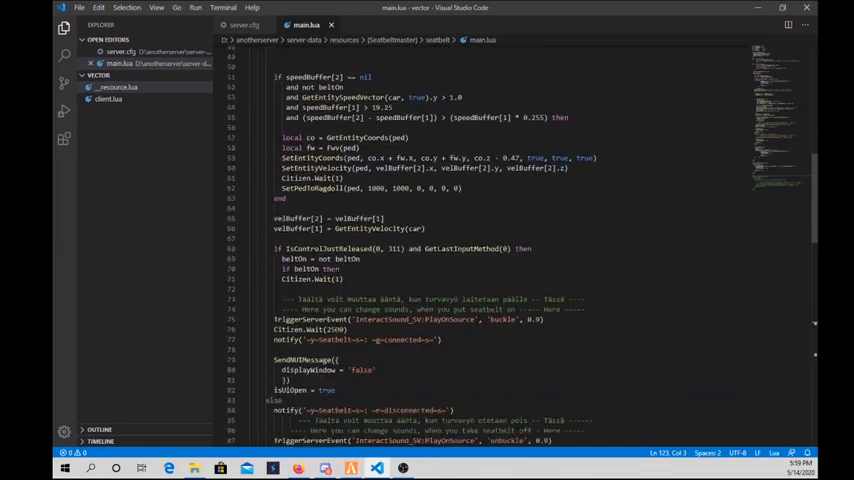
Scroll to the end of main.lua to reach the seatbelt warning-sound loop.
{"action": "scroll", "scroll_direction": "down", "scroll_amount": 3}
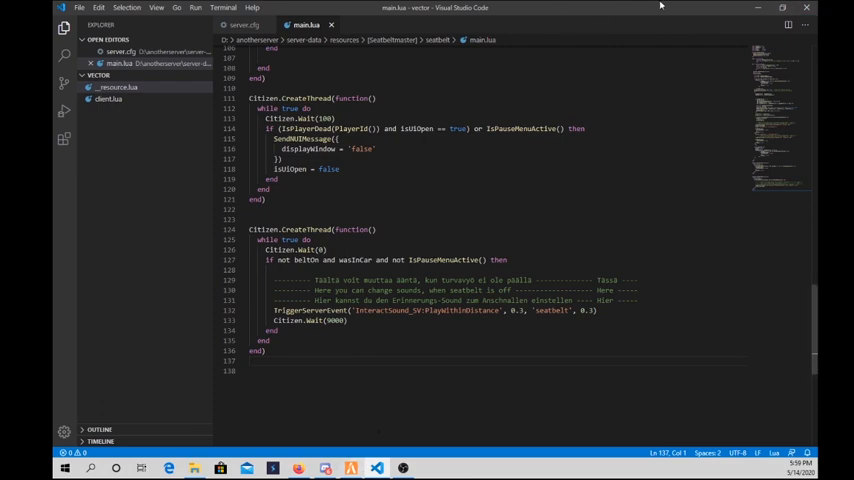
{"action": "mouse_move", "coordinate": [610, 53]}
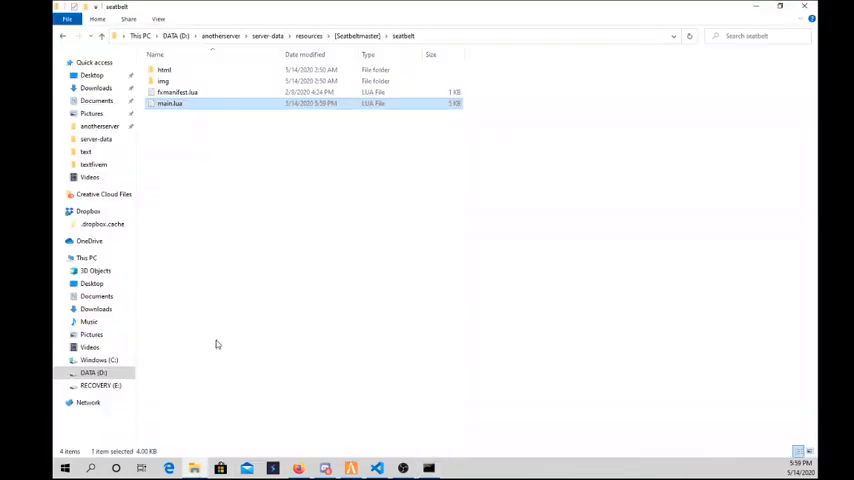
Select seatbelt.ogg in InteractSound's sounds folder, then return to main.lua.
{"action": "left_click", "coordinate": [101, 36]}
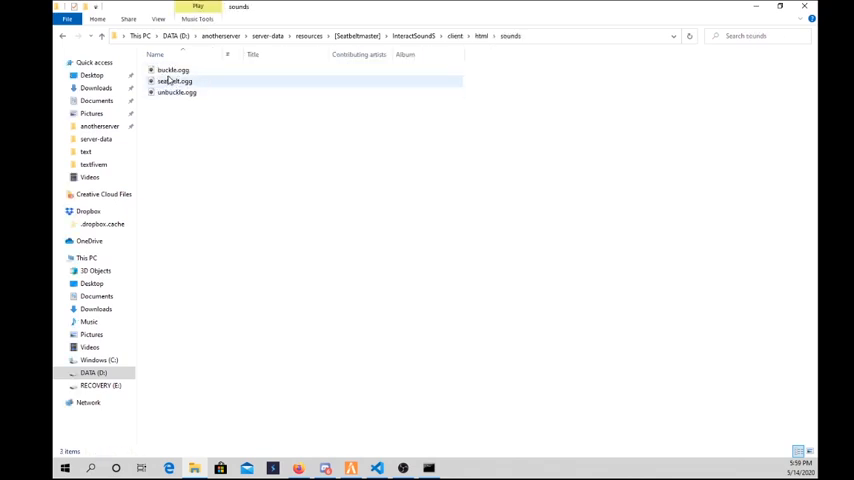
{"action": "left_click", "coordinate": [174, 81]}
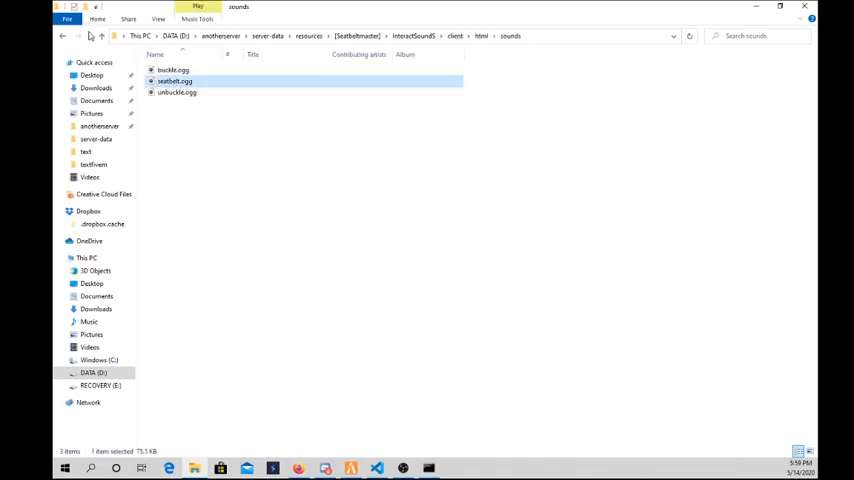
{"action": "left_click", "coordinate": [102, 36]}
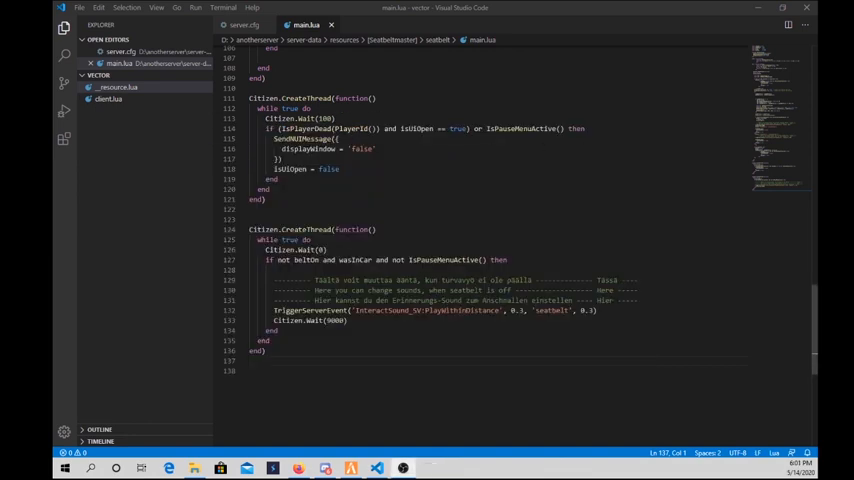
{"action": "double_click", "coordinate": [551, 310]}
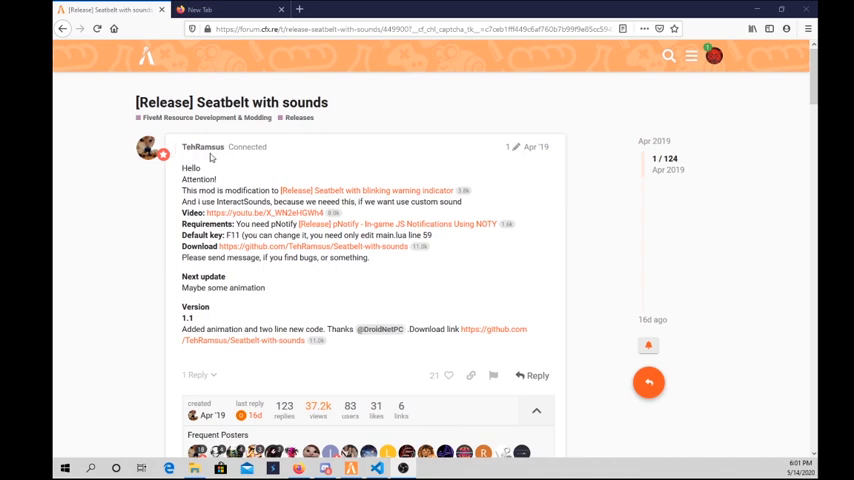
{"action": "mouse_move", "coordinate": [206, 158]}
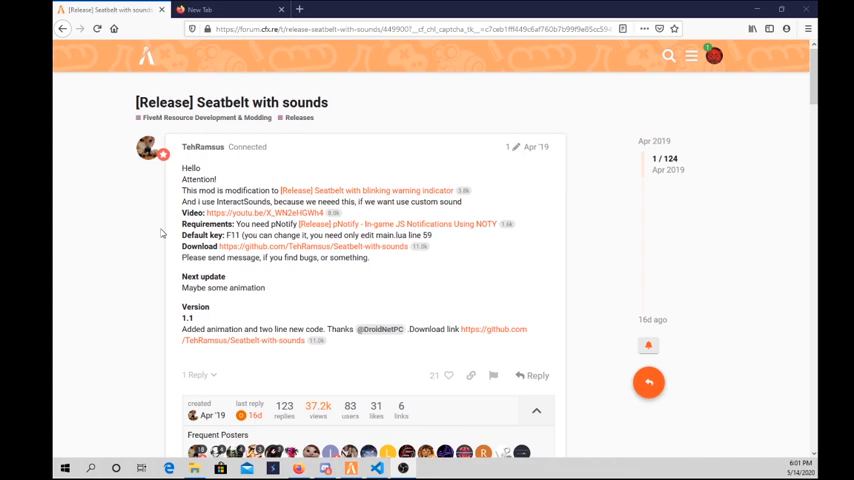
{"action": "mouse_move", "coordinate": [191, 364]}
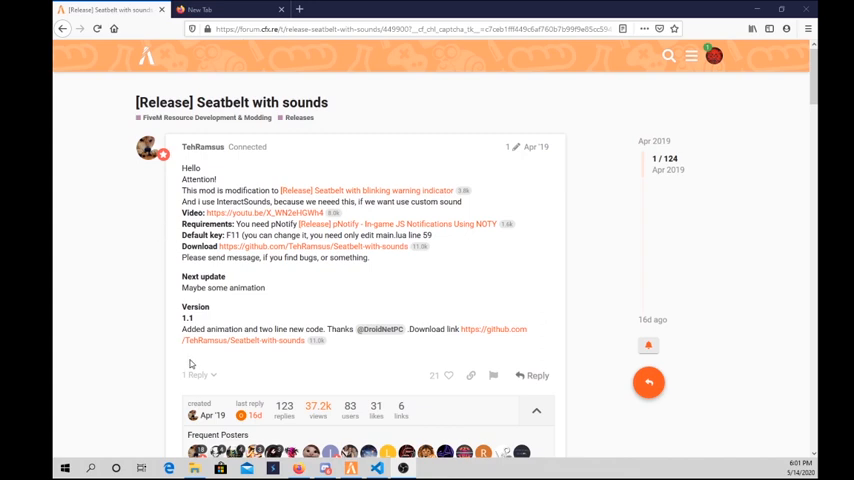